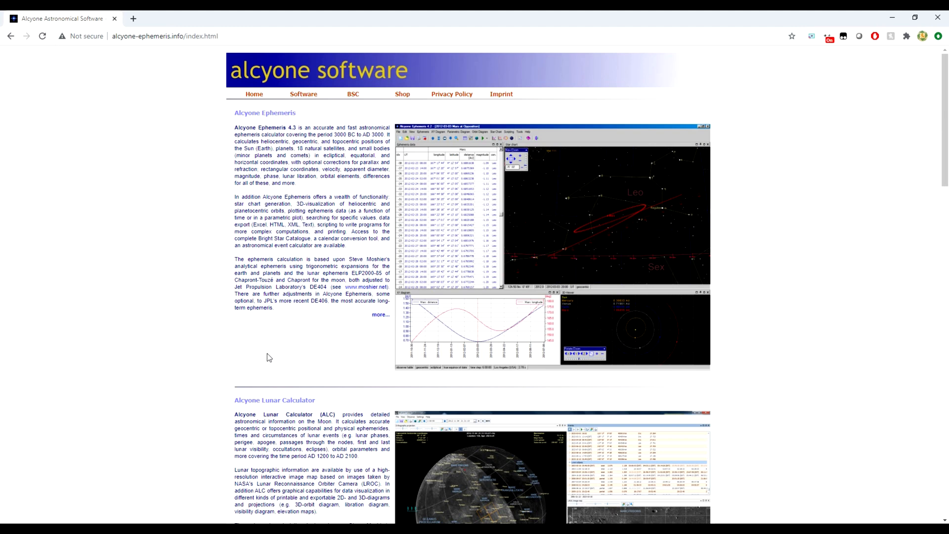
{"action": "mouse_move", "coordinate": [278, 345]}
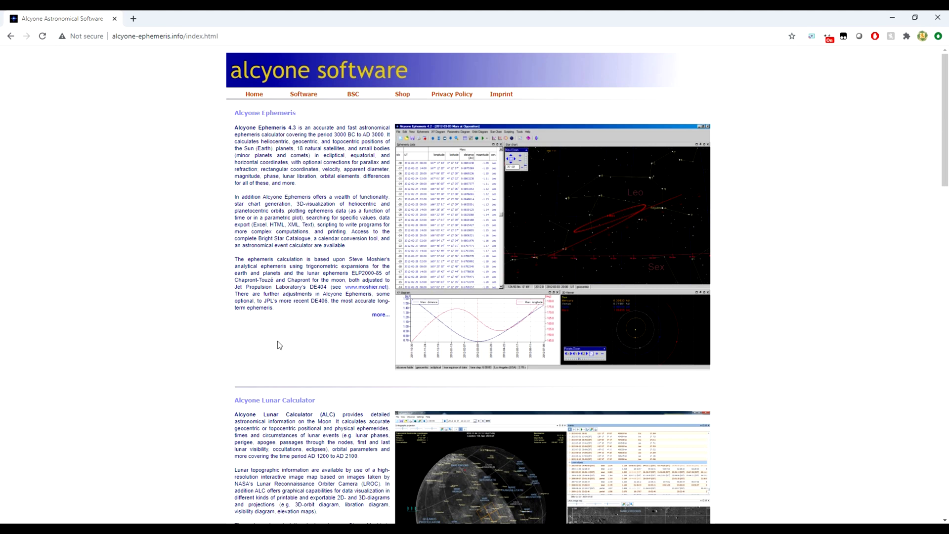
Show the Software menu listing Alcyone's programs from the site's top navigation
{"action": "left_click", "coordinate": [303, 94]}
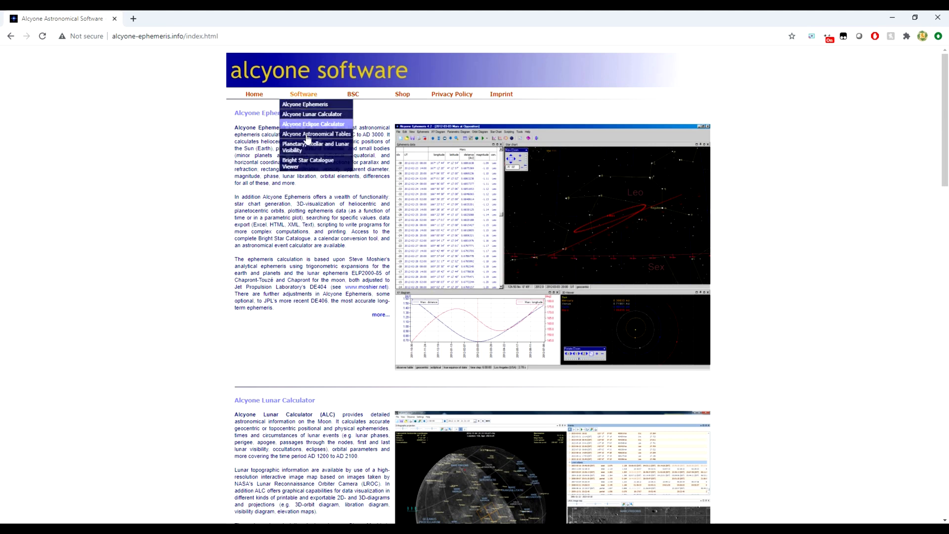
{"action": "mouse_move", "coordinate": [309, 148]}
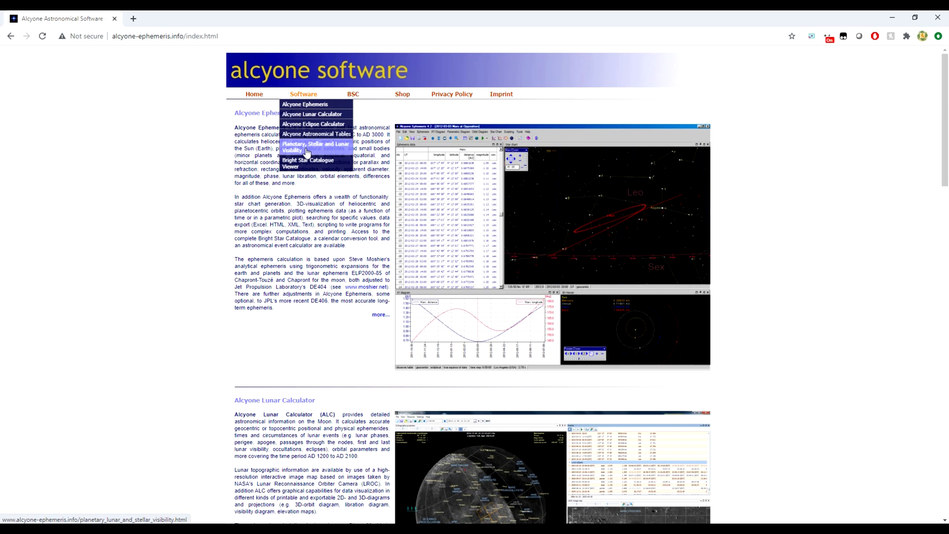
Reach the Planetary, Stellar and Lunar Visibility downloads page, then minimize the browser
{"action": "left_click", "coordinate": [313, 147]}
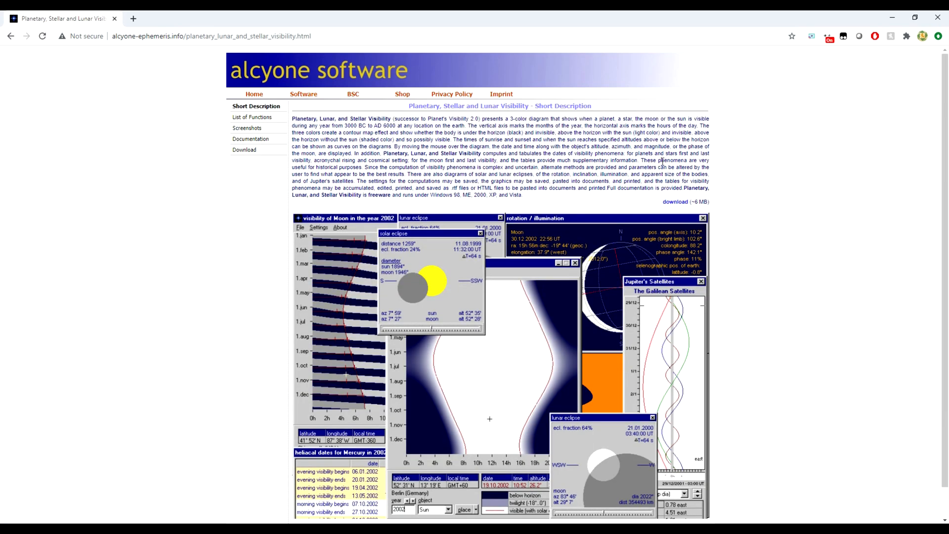
{"action": "mouse_move", "coordinate": [244, 149]}
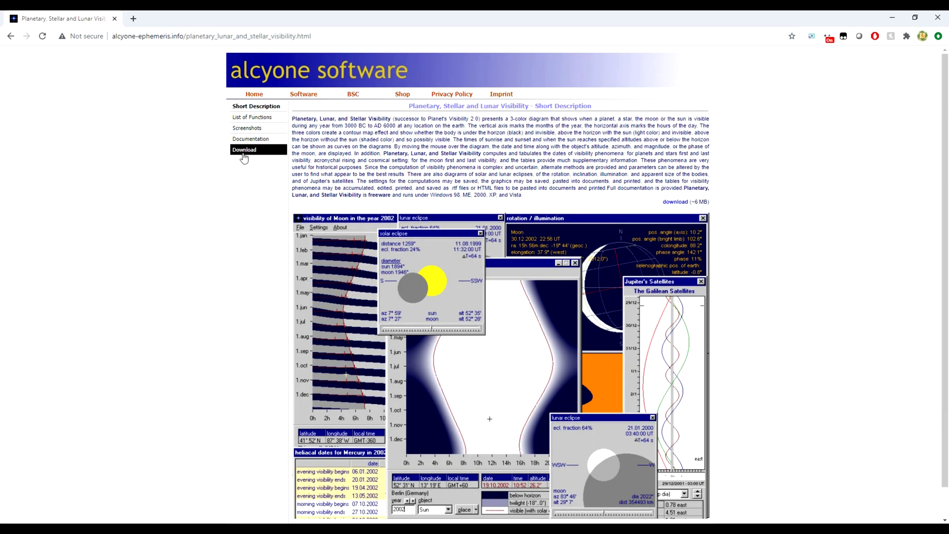
{"action": "left_click", "coordinate": [243, 149]}
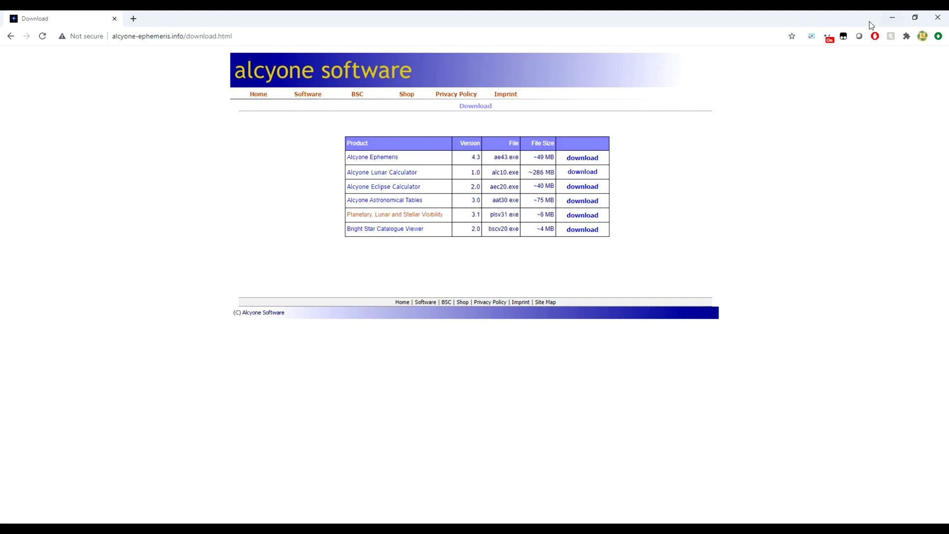
{"action": "mouse_move", "coordinate": [892, 17]}
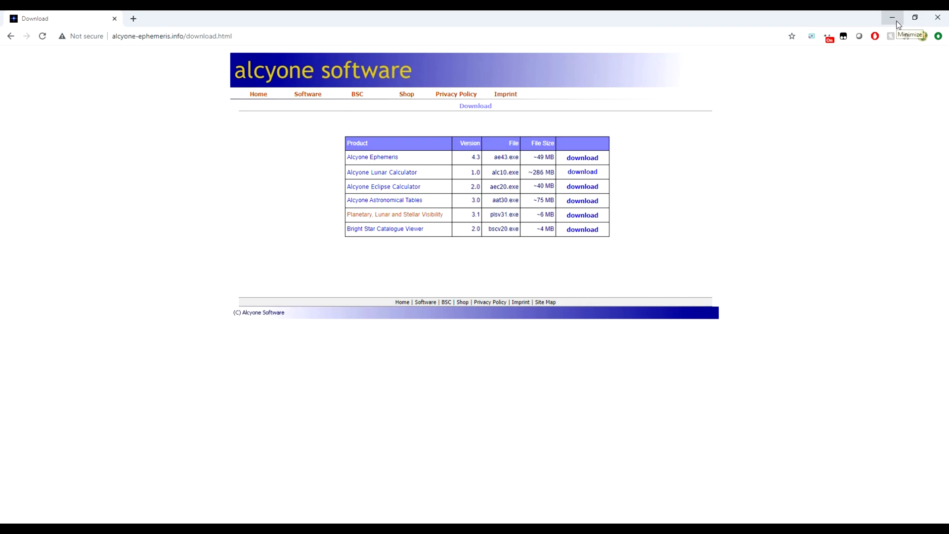
{"action": "left_click", "coordinate": [892, 16]}
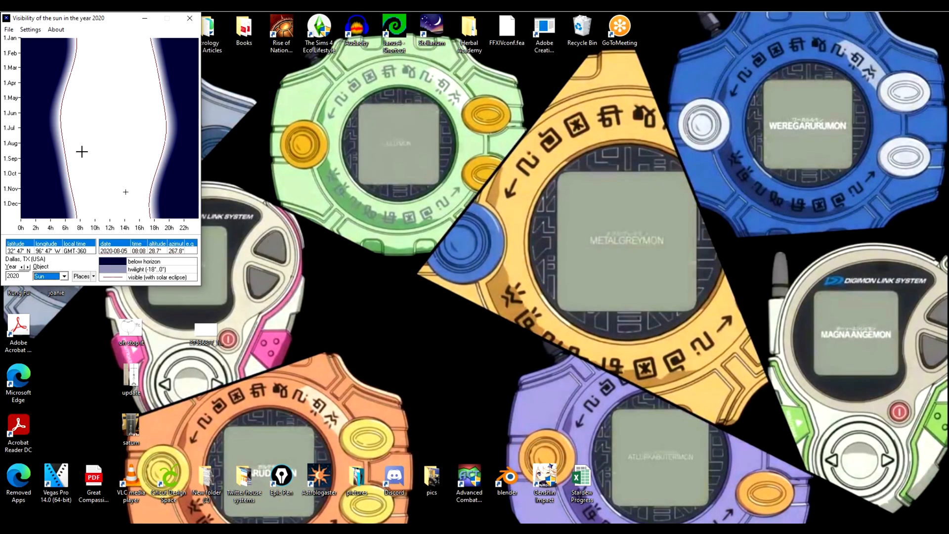